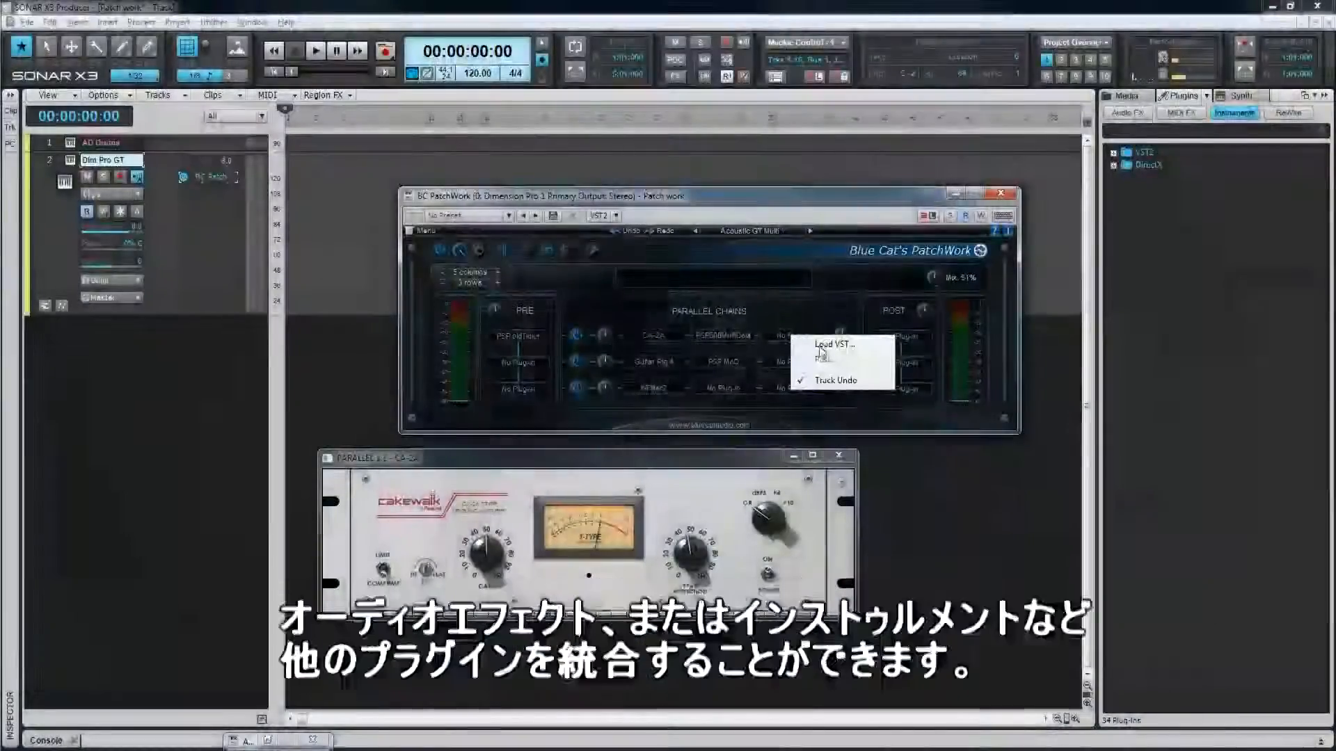
Load biFilter2 into the chain slot after CA-2A and dismiss its editor.
left_click(831, 344)
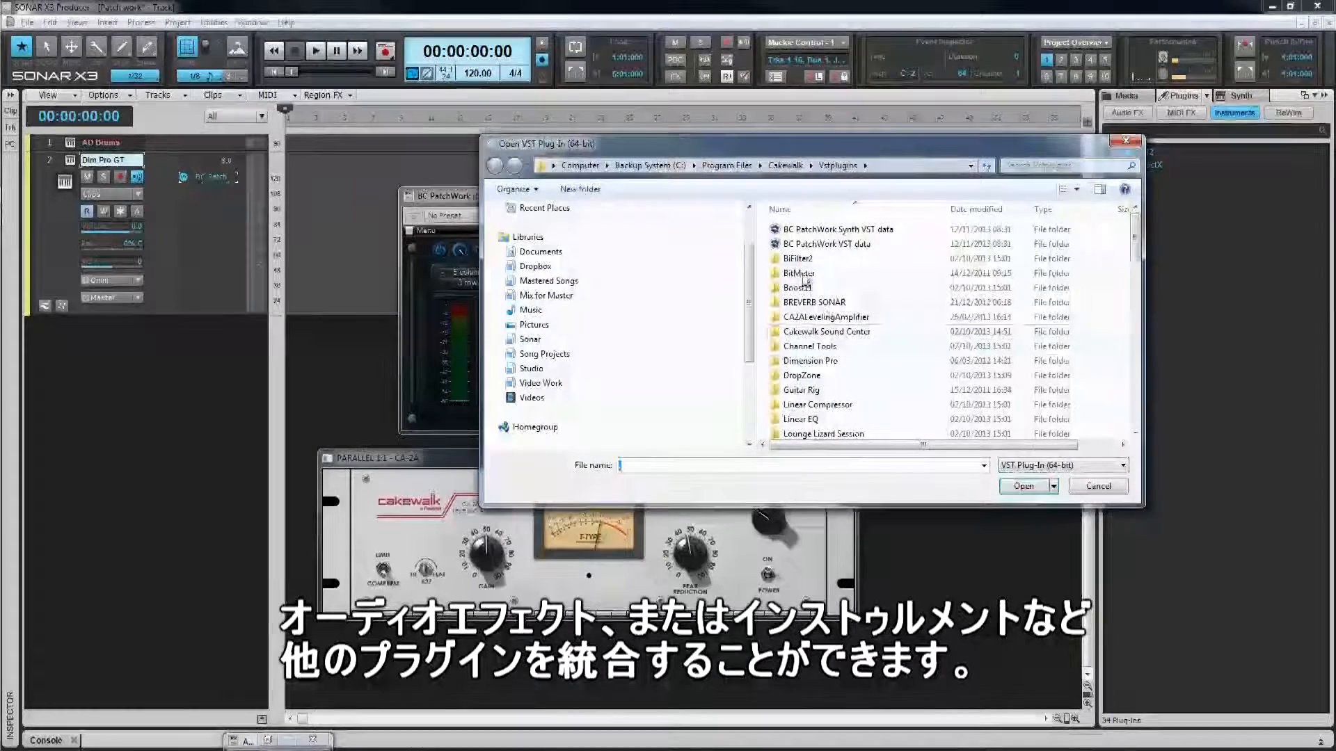
double_click(797, 258)
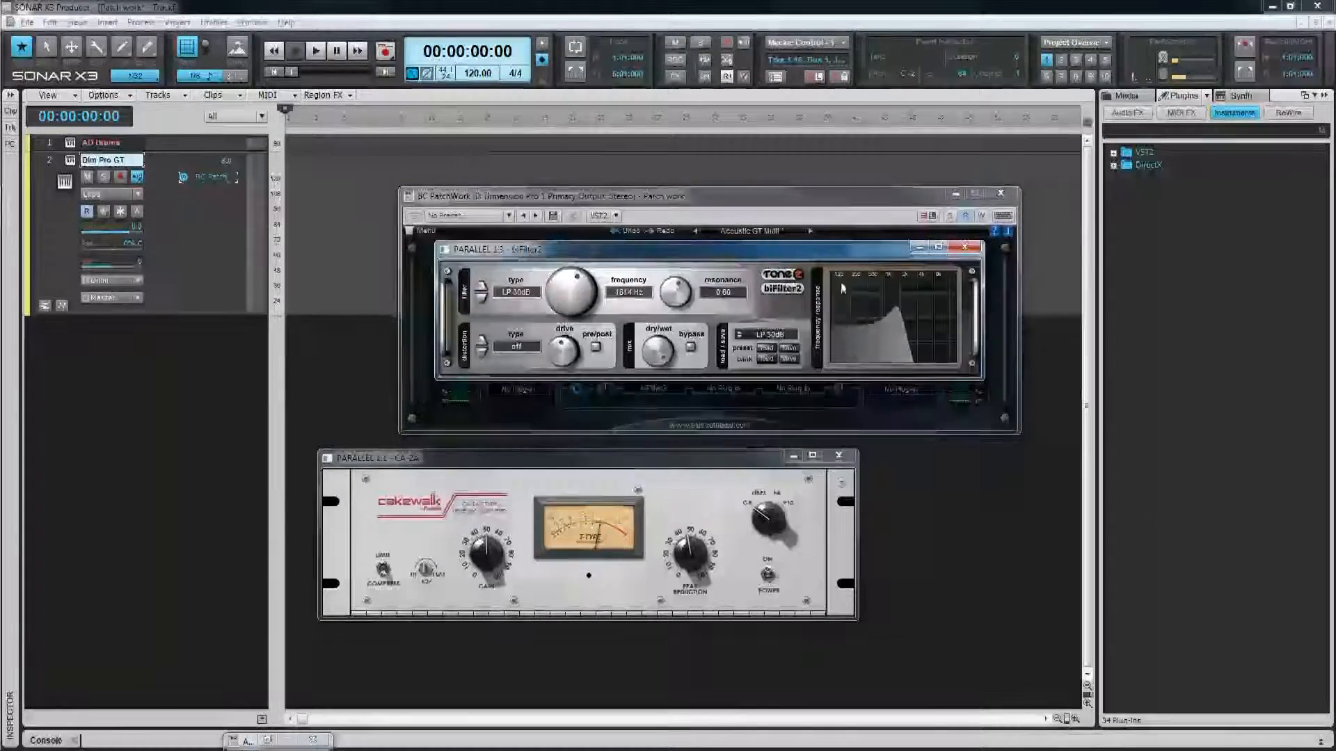
left_click(967, 246)
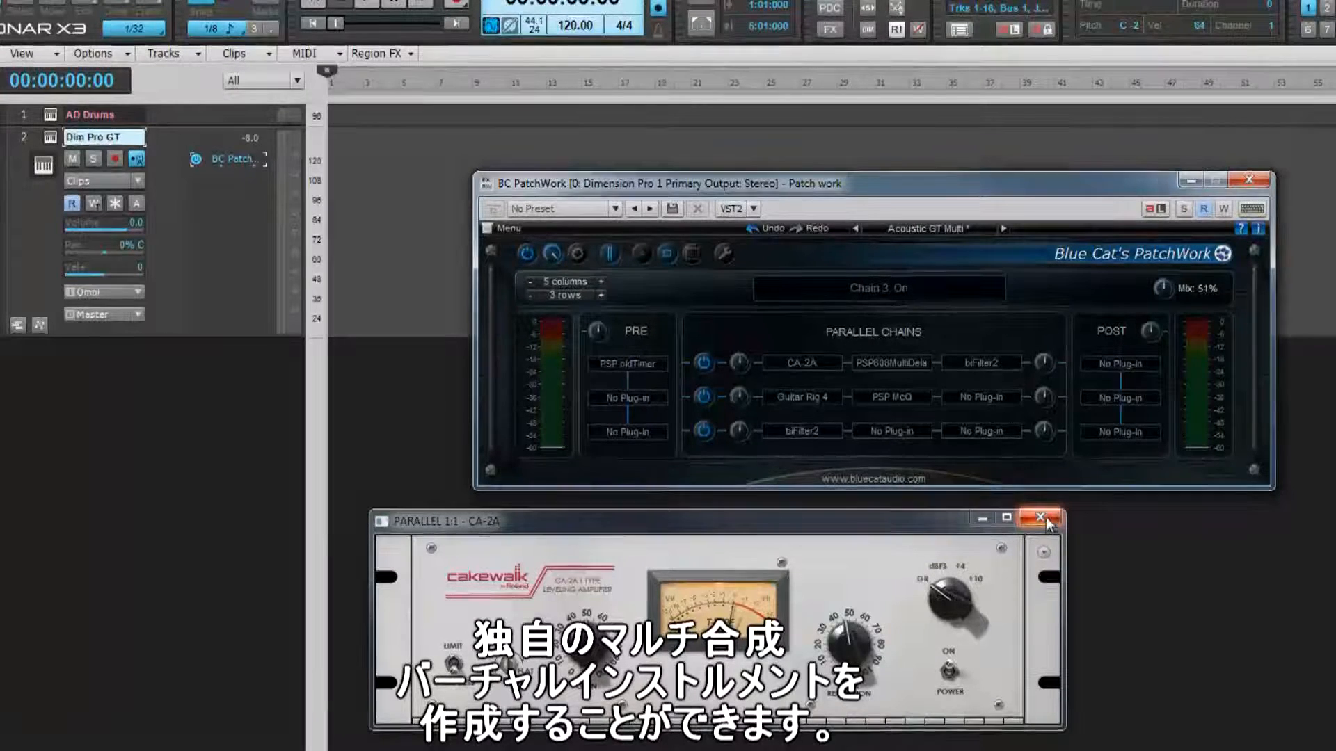
Close the CA-2A window and list the track's available Audio FX/Soft Synths.
left_click(1040, 518)
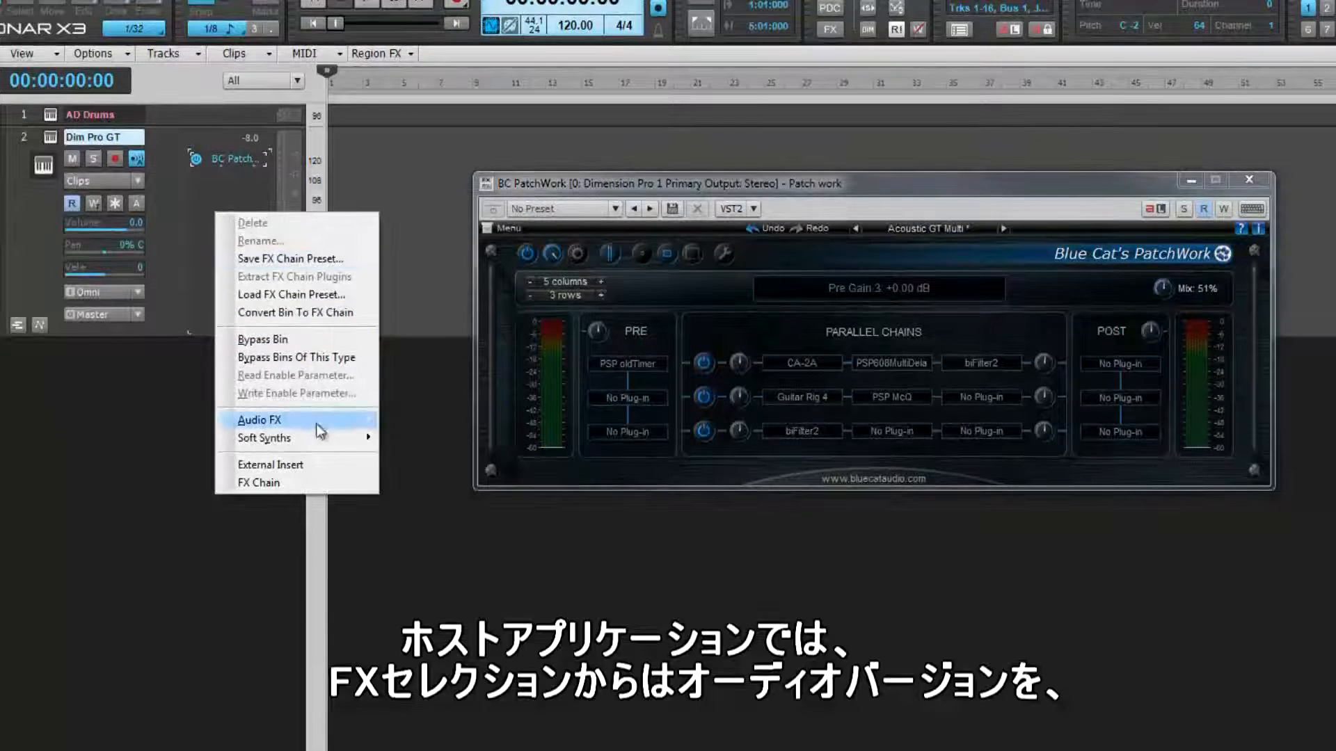
left_click(409, 464)
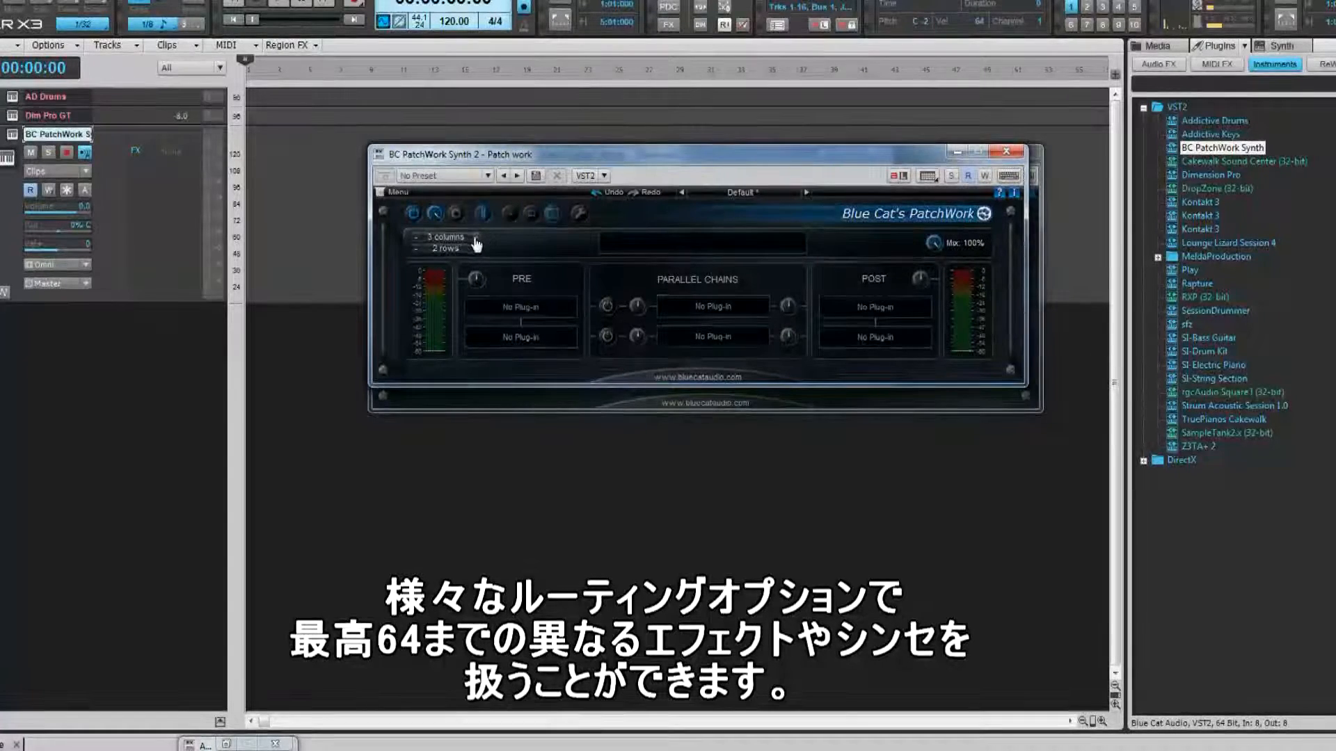
Resize the PatchWork Synth grid to 8 columns by 8 rows of empty slots.
left_click(477, 237)
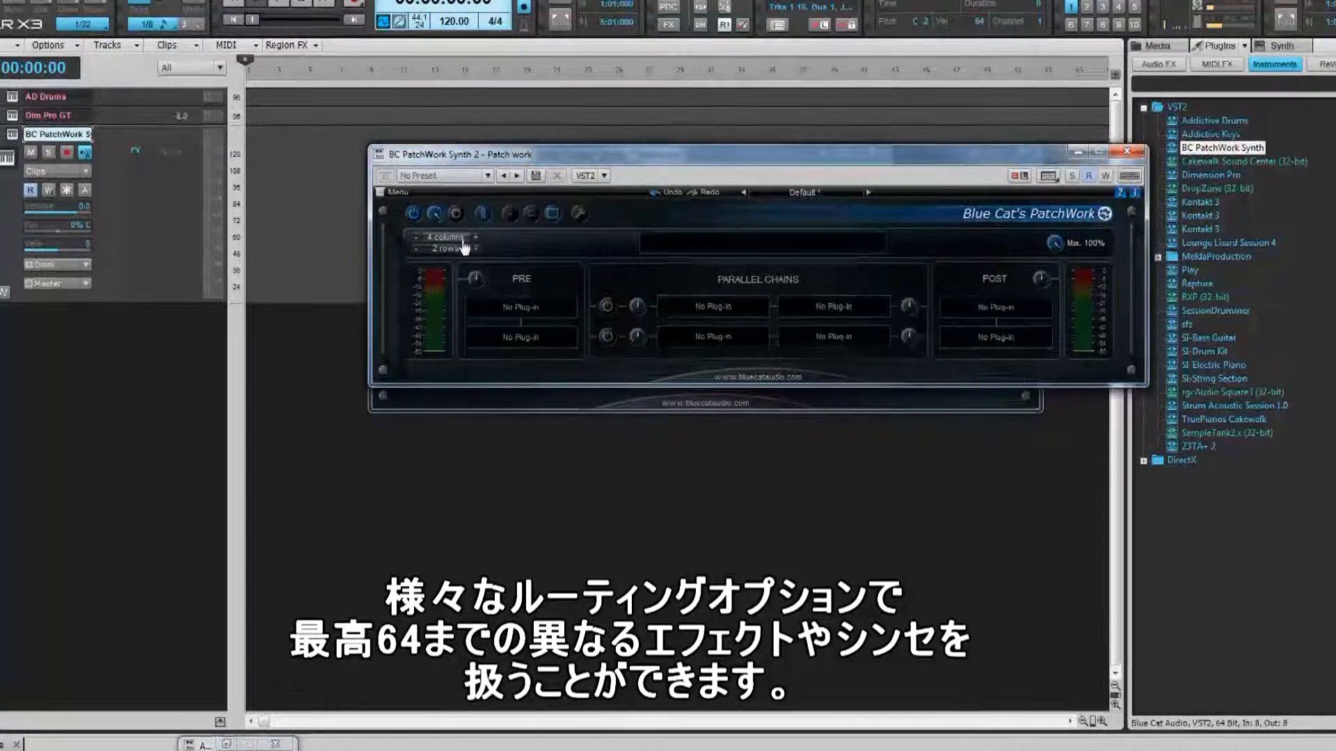
left_click(444, 236)
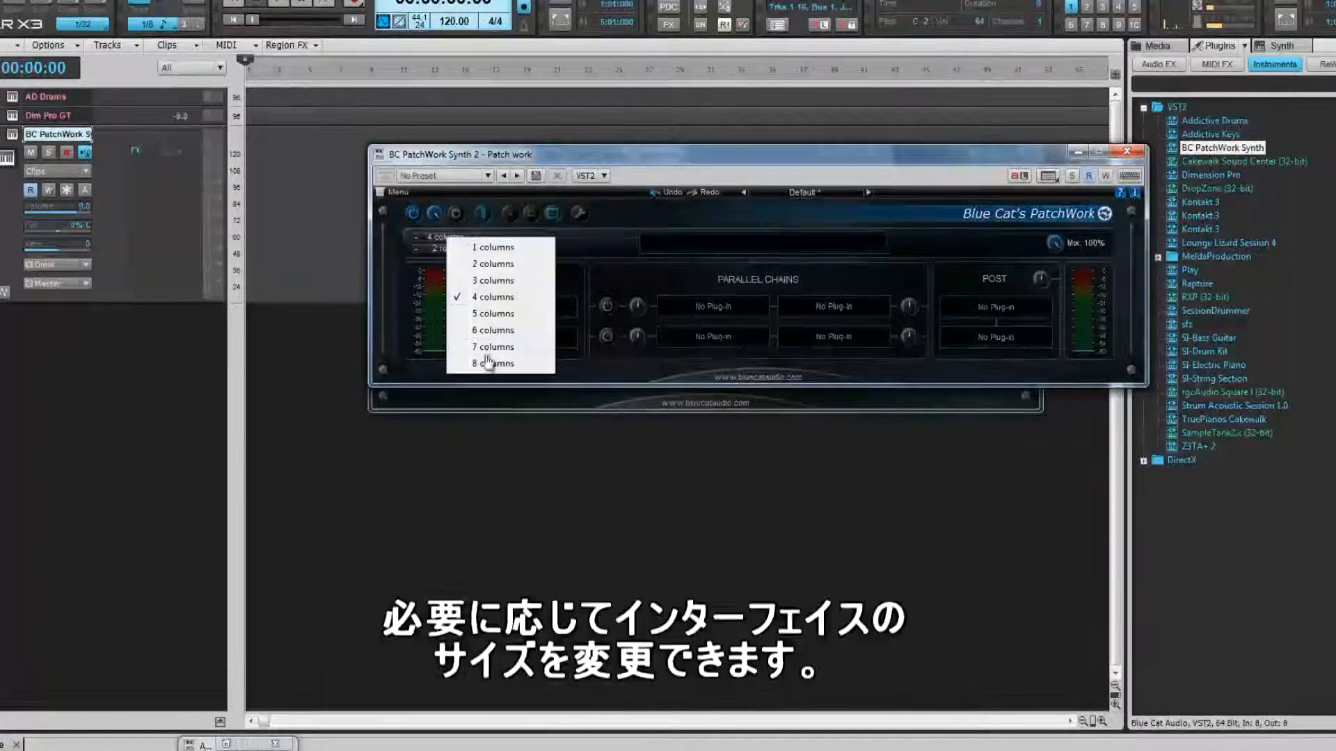
left_click(492, 364)
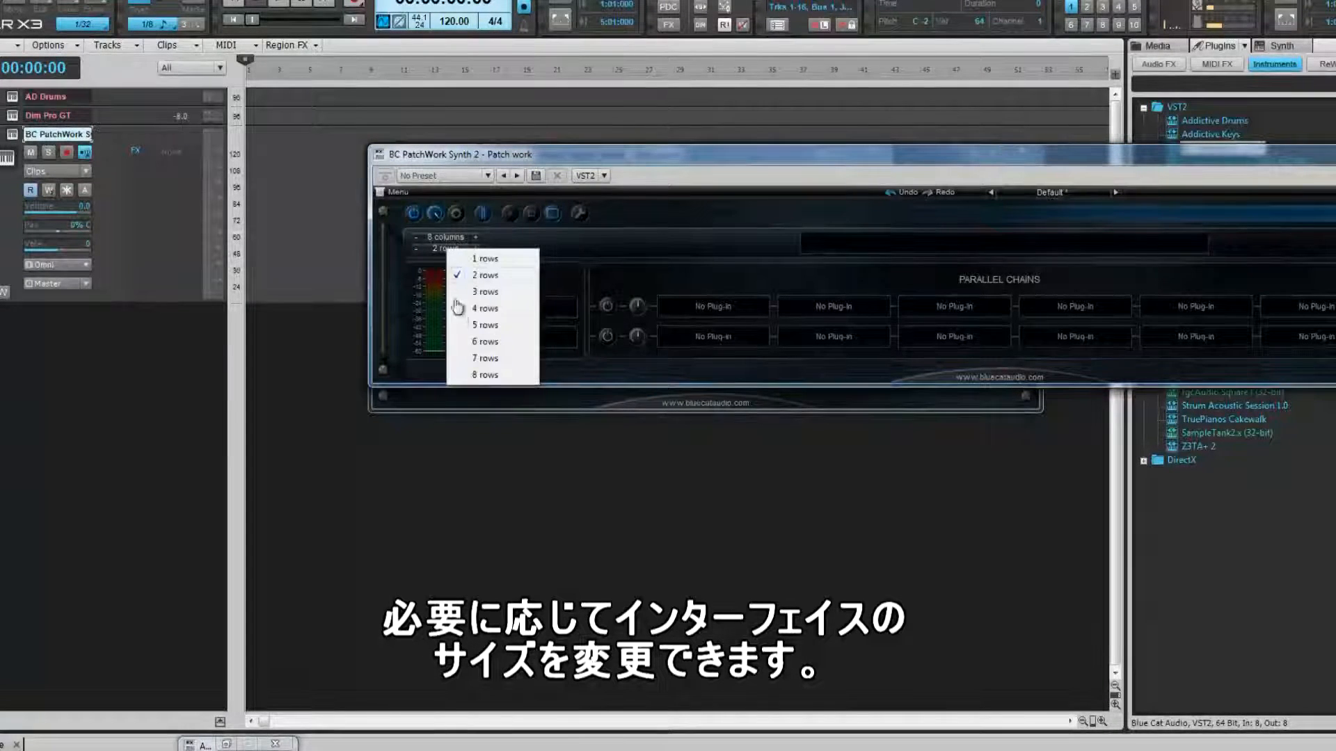
left_click(484, 374)
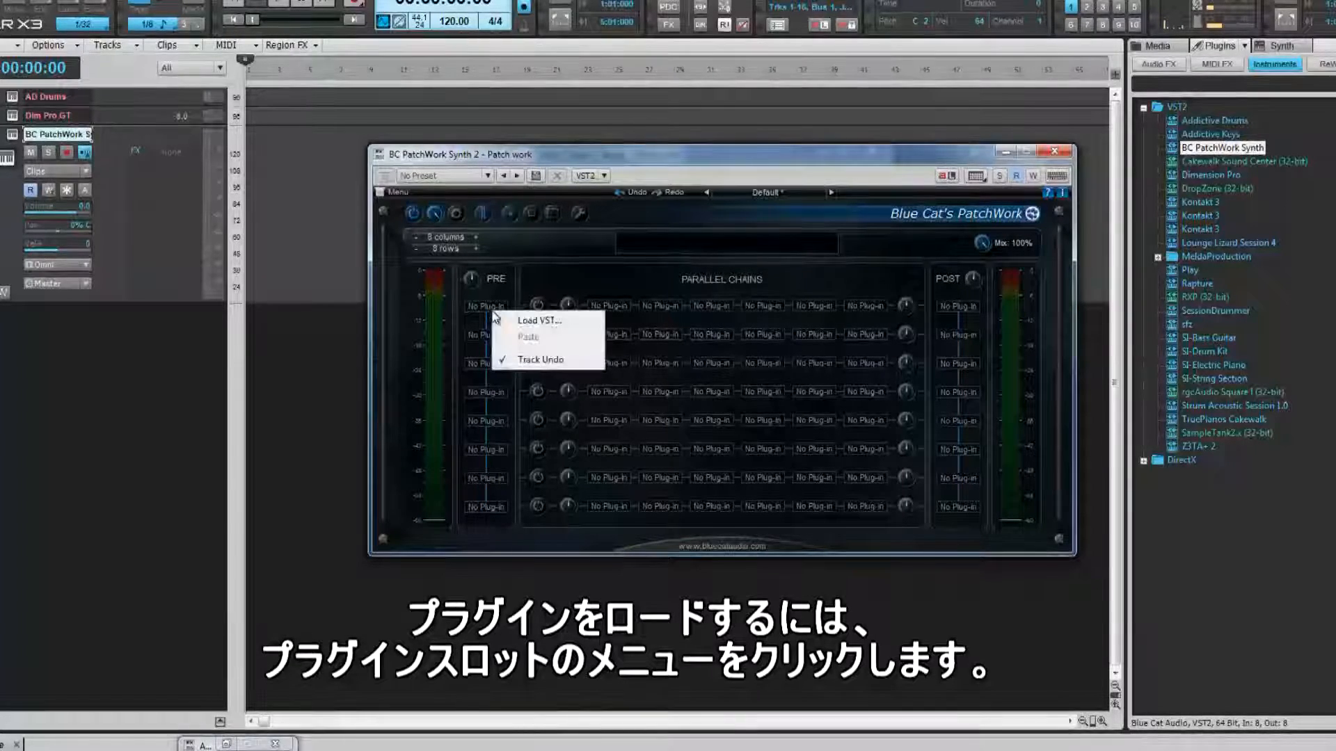
Start loading a VST into the first pre slot, then cancel the plug-in browser.
left_click(535, 320)
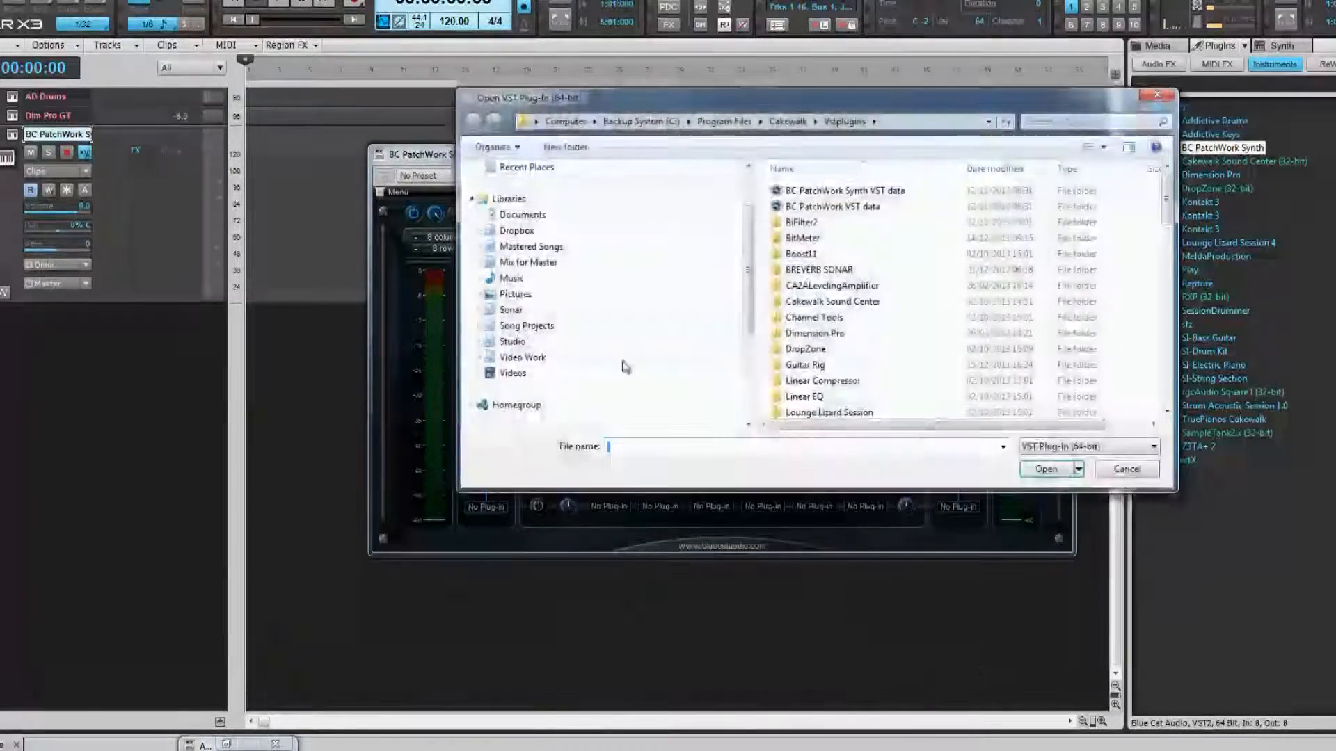
left_click(1045, 469)
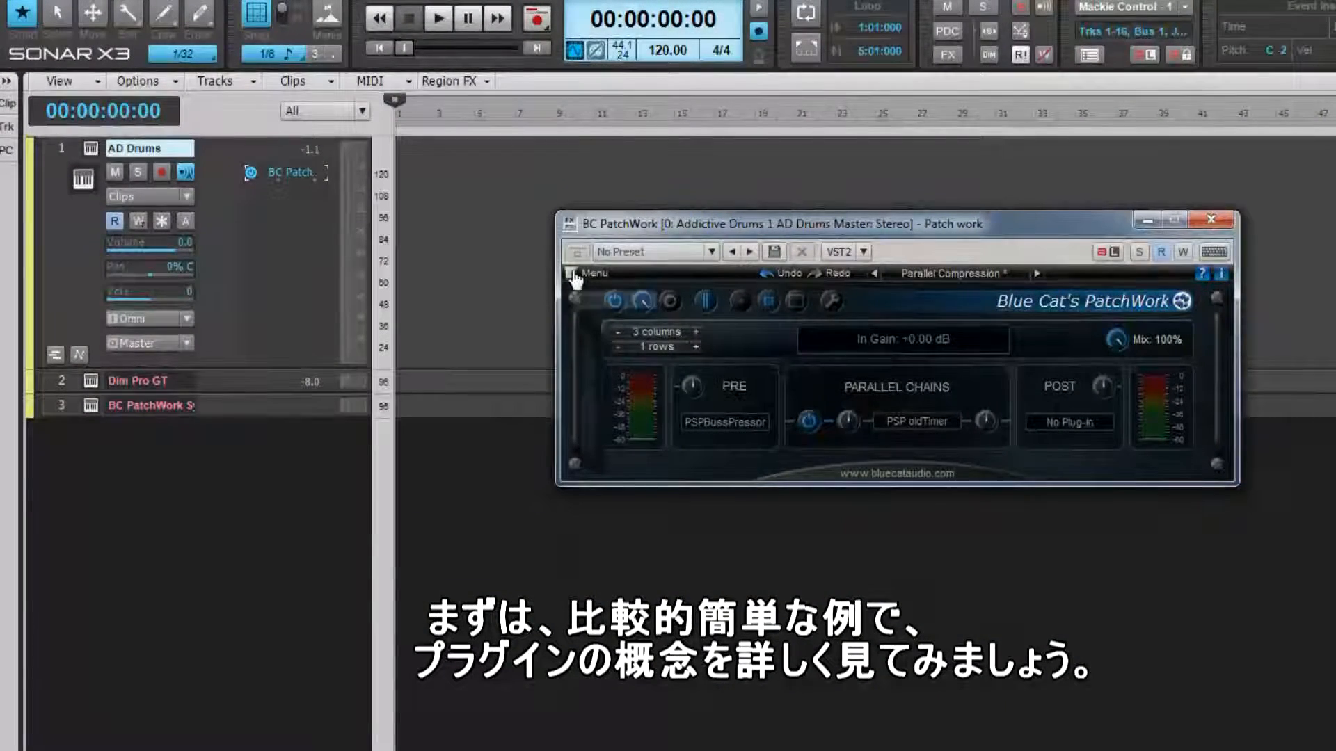
Review PatchWork's menu and toolbar, then add columns to the drum-bus slot grid.
left_click(587, 274)
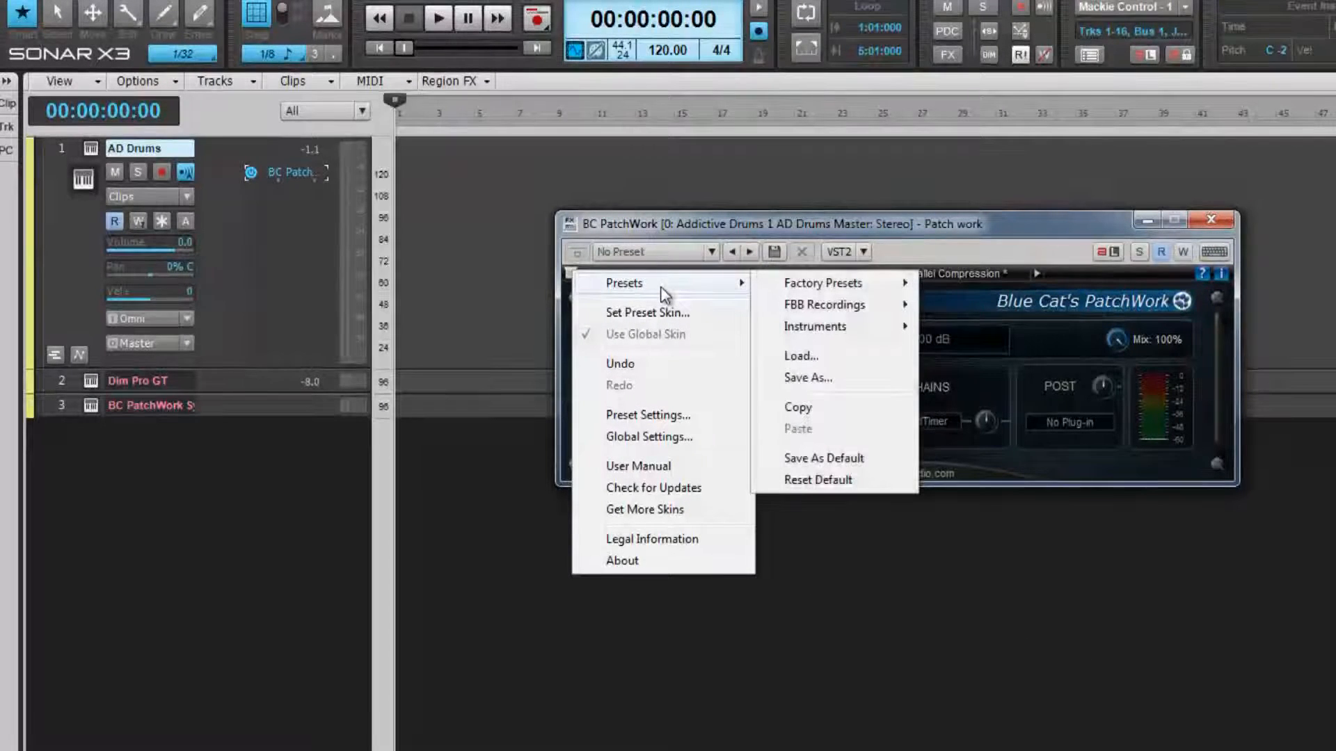
mouse_move(656, 494)
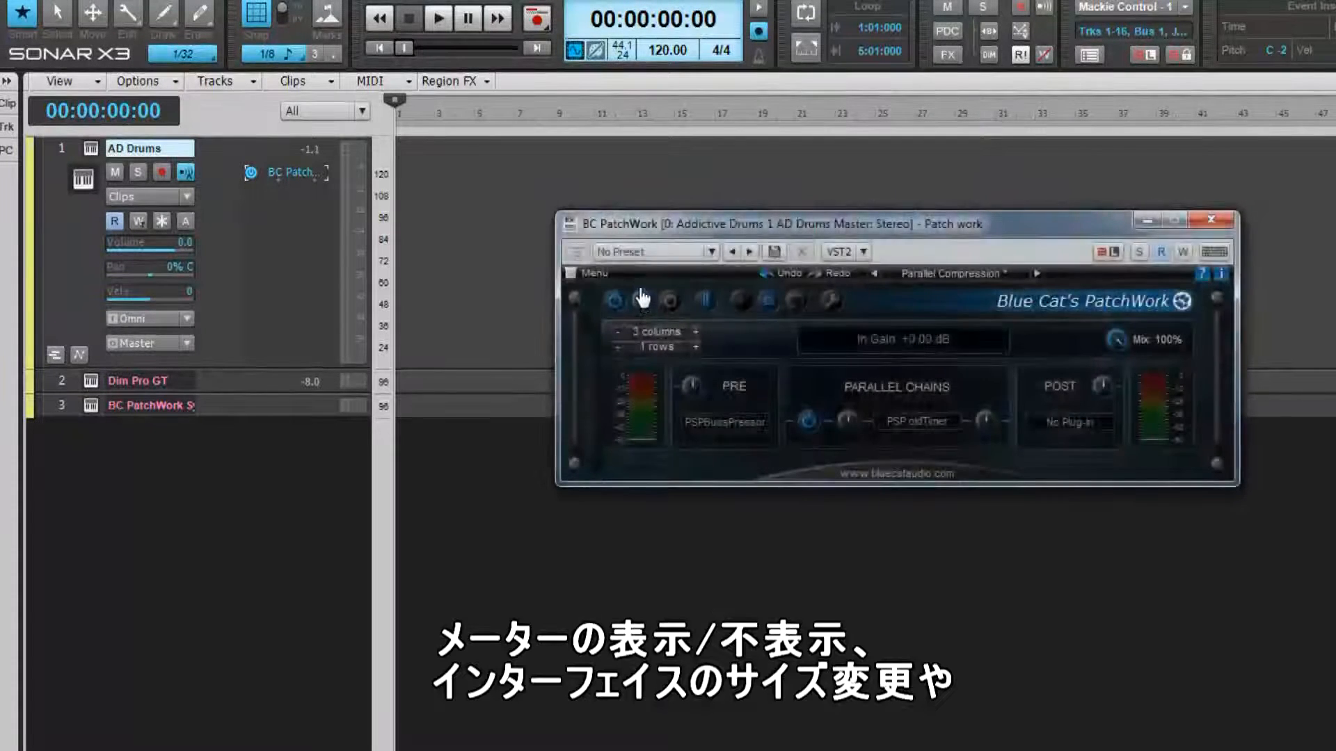
left_click(711, 302)
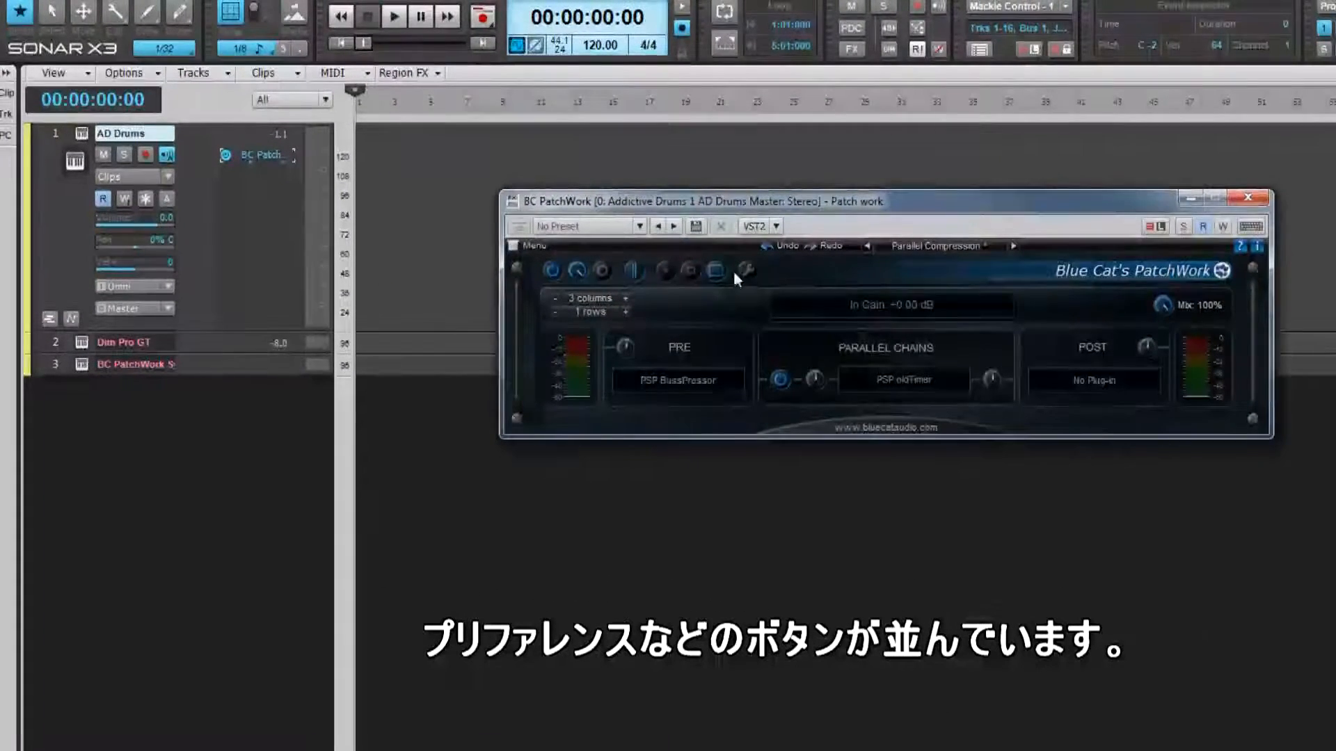
left_click(744, 270)
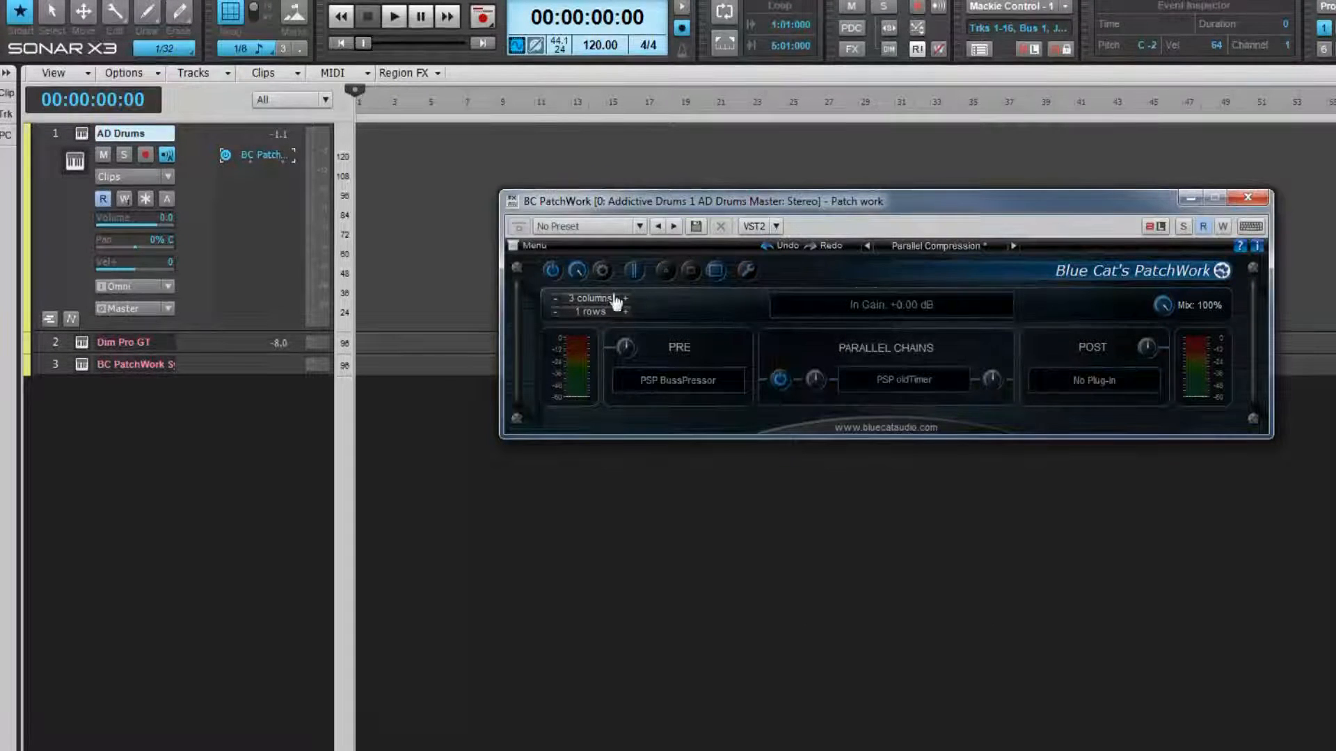
left_click(592, 300)
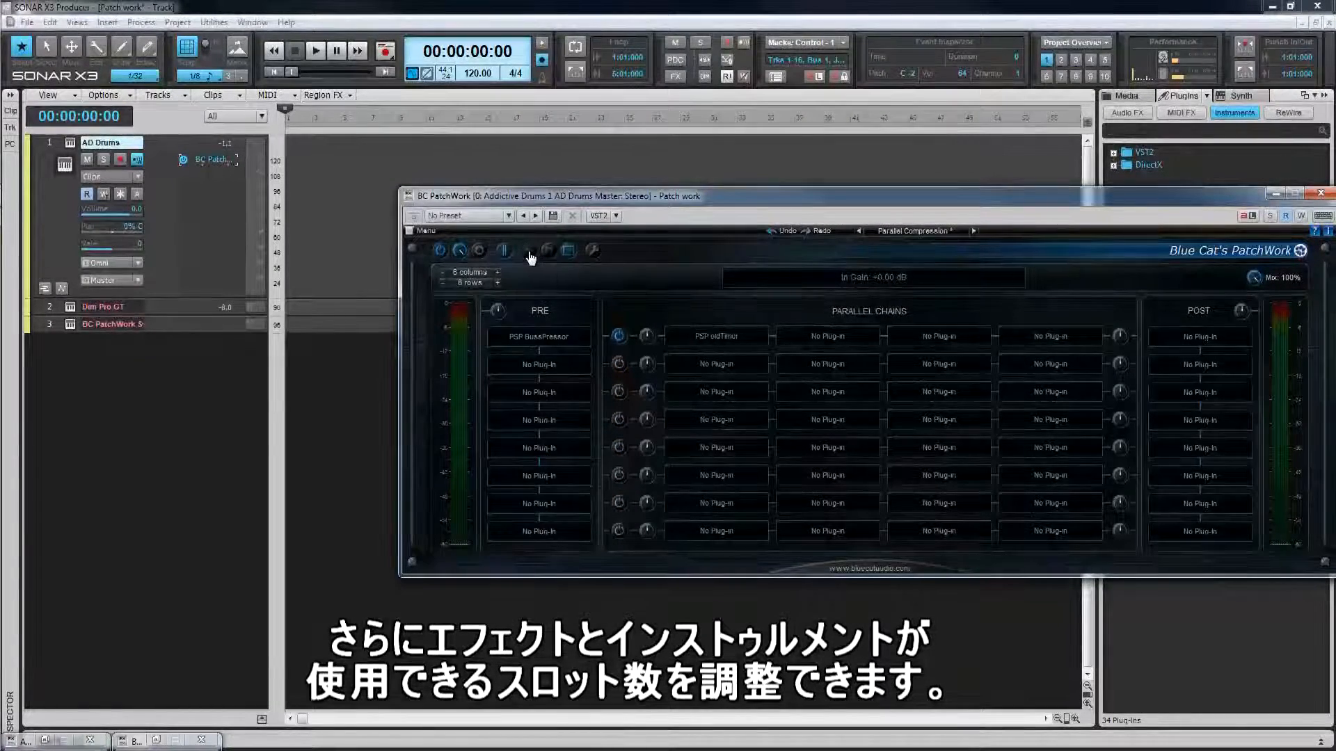
Enter an exact gain value directly, leaving In Gain at +0.00 dB and Mix at 100%.
left_click(526, 250)
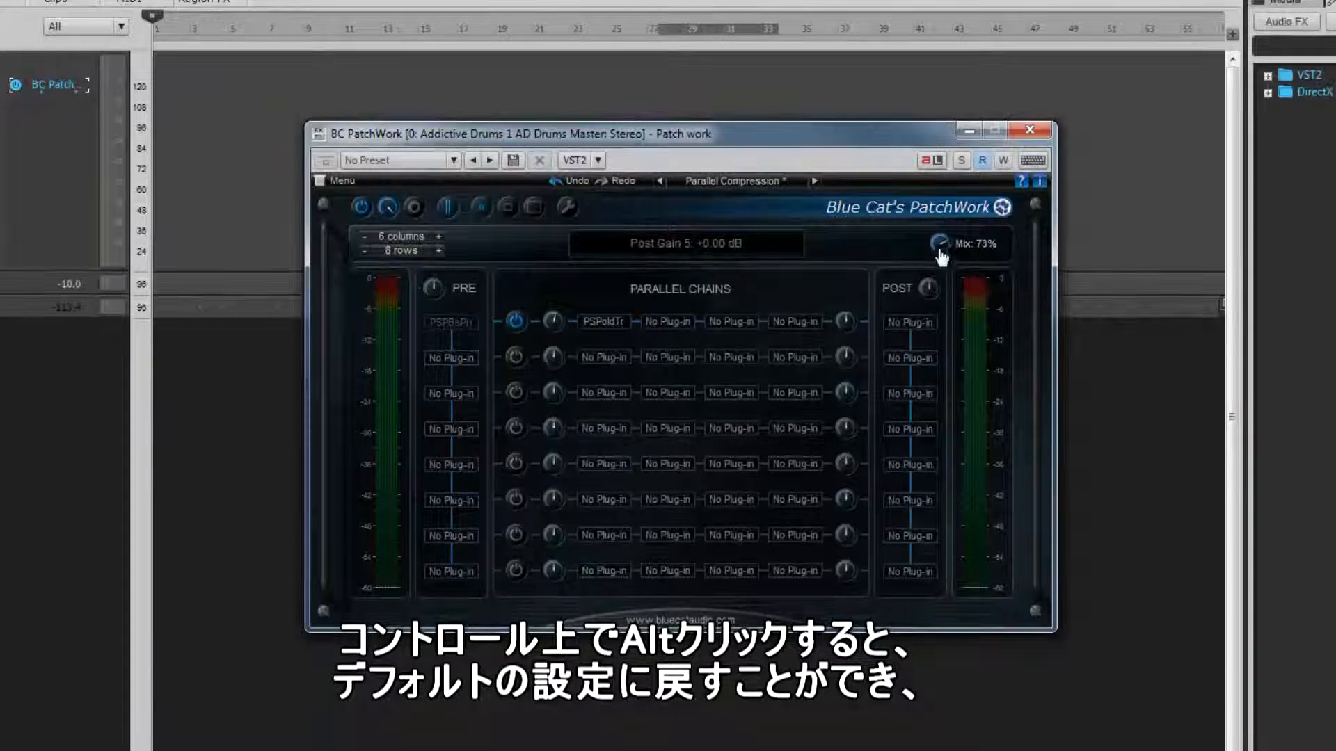
left_click(938, 244)
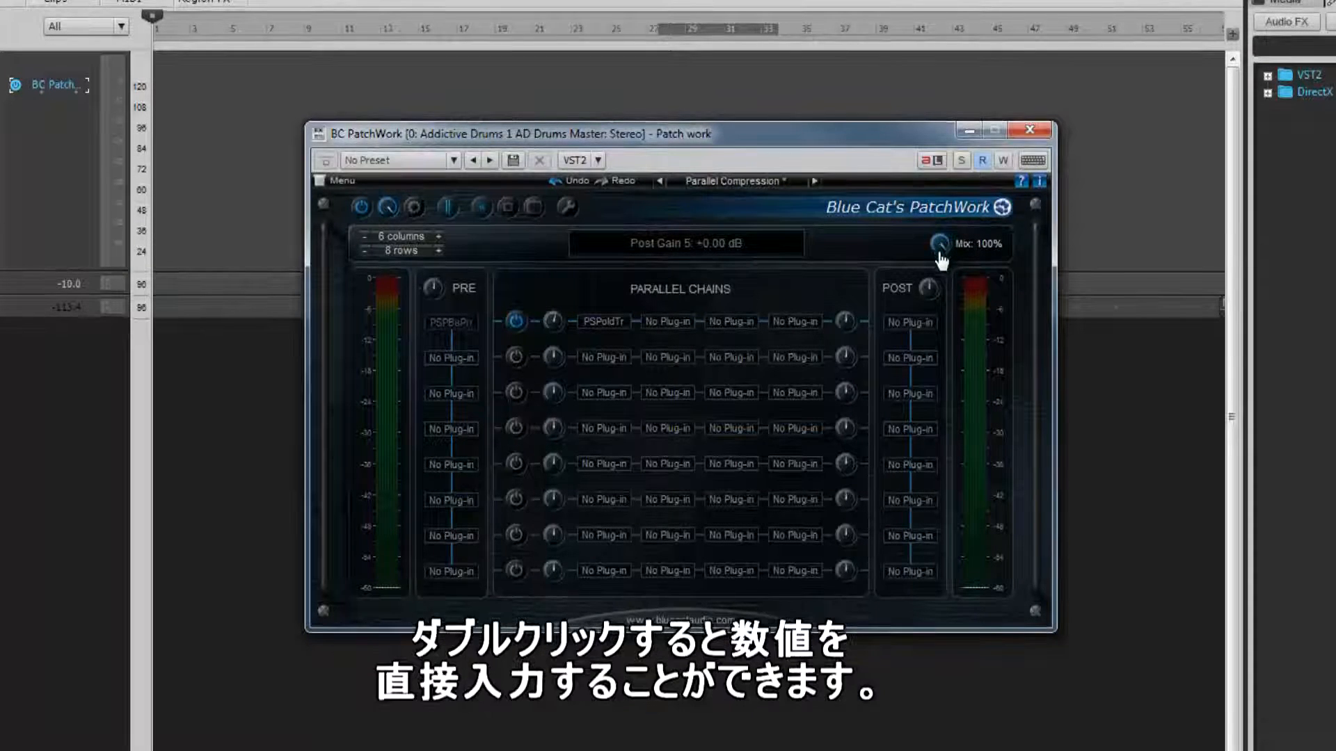
double_click(938, 243)
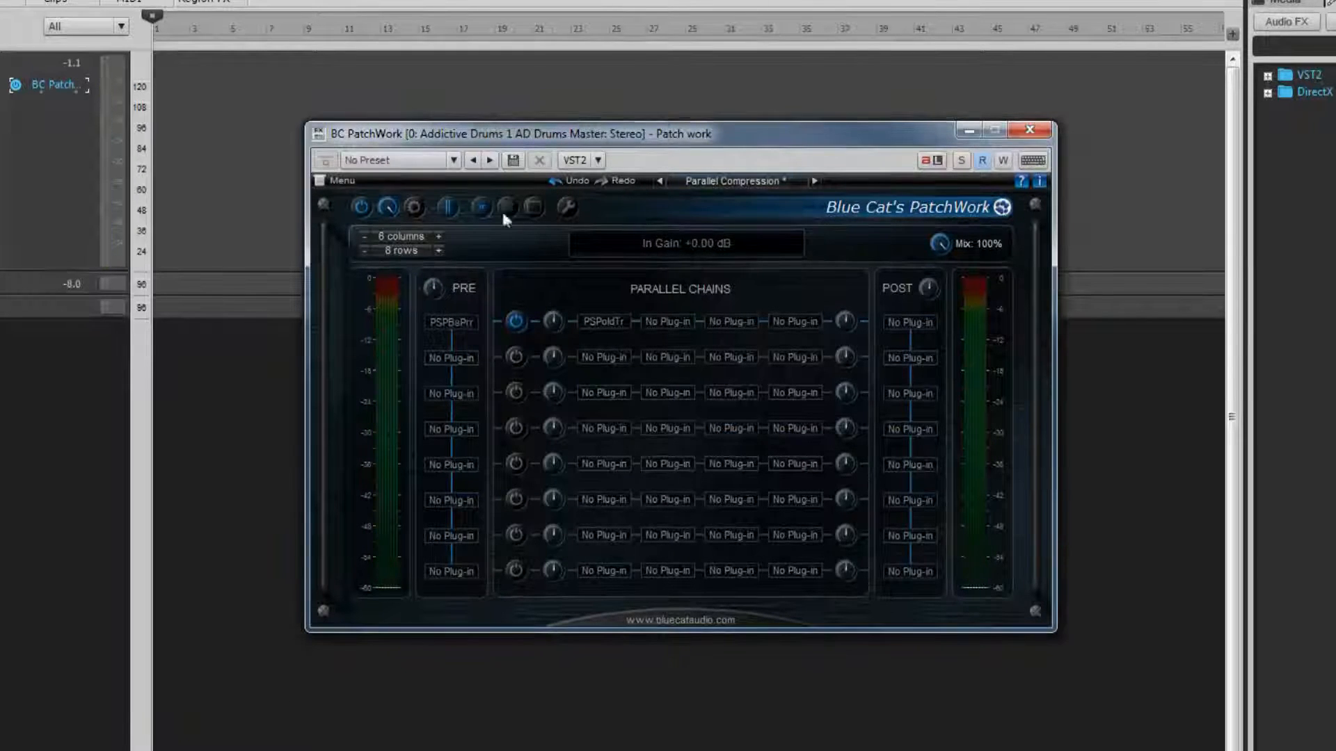
Reduce the grid to 2 columns, then add one back for 3 columns of parallel chains.
left_click(364, 236)
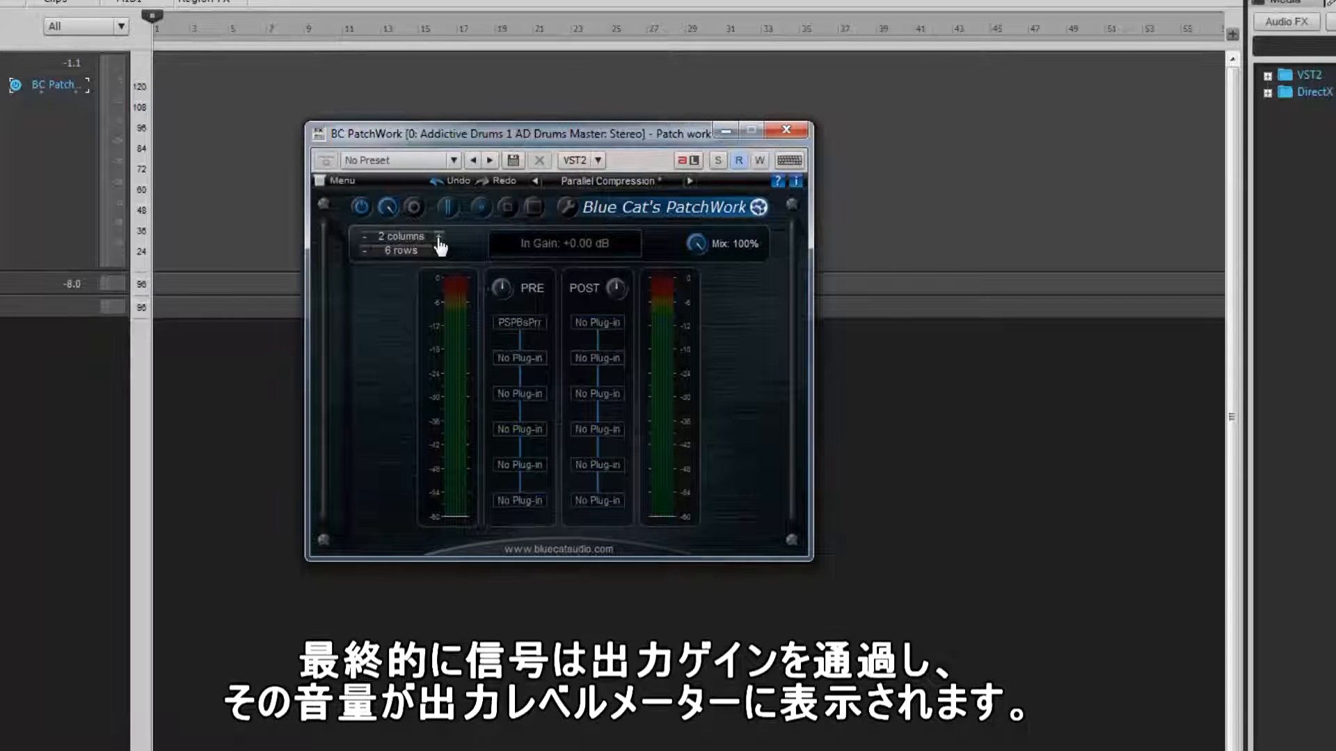
left_click(439, 236)
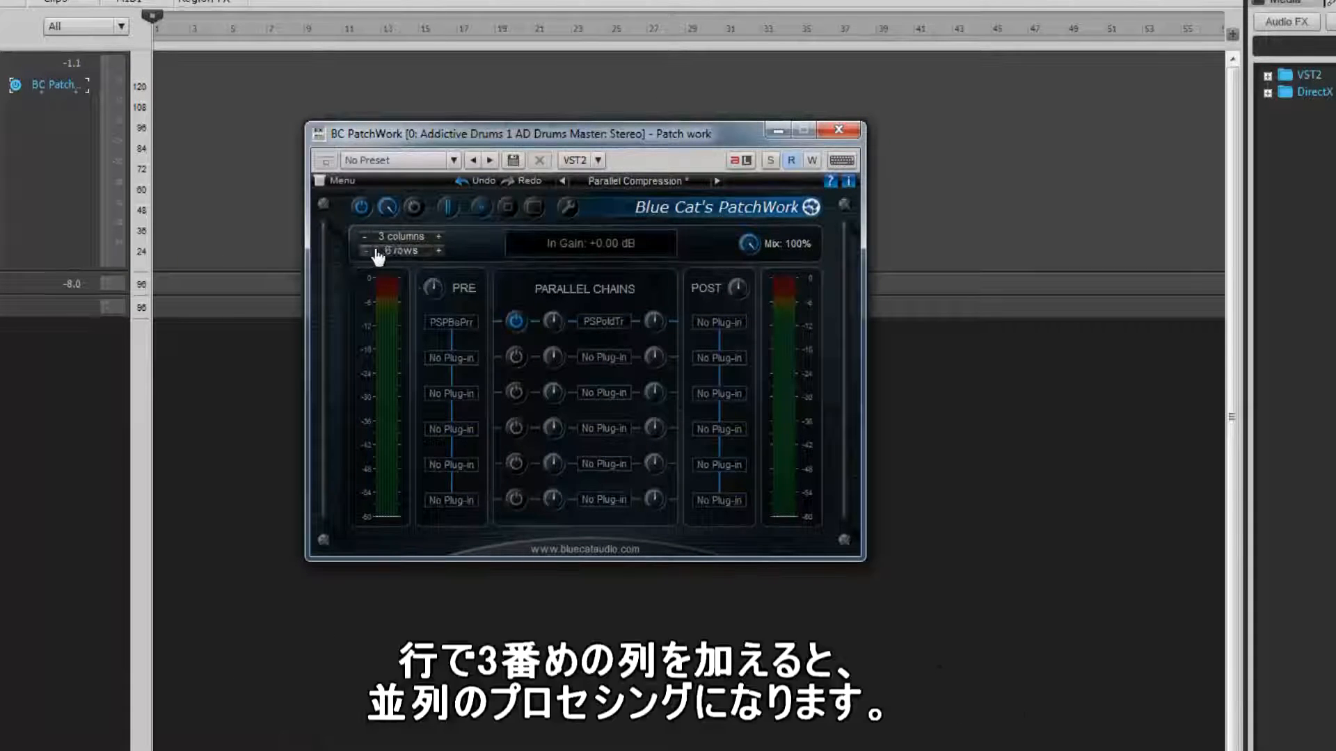
Set the grid to 2 rows, then remove another to leave a single chain row.
left_click(400, 250)
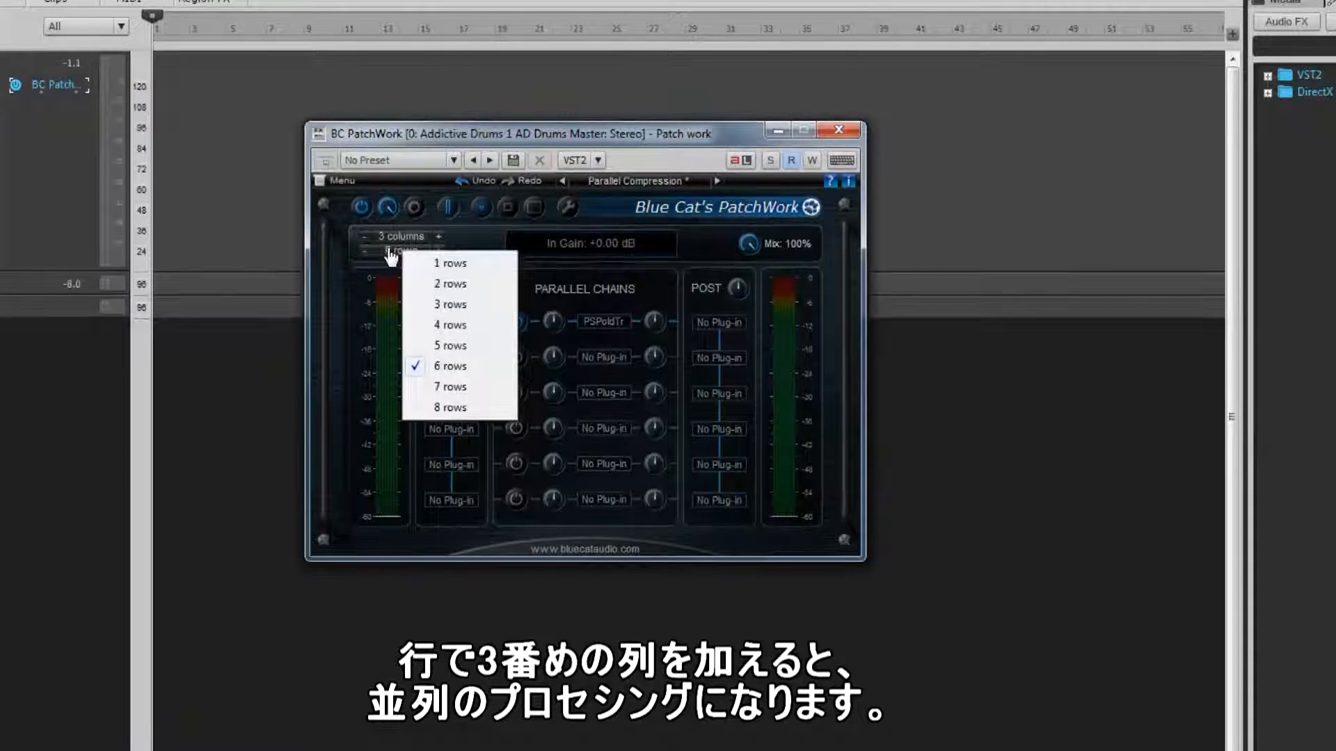
left_click(448, 284)
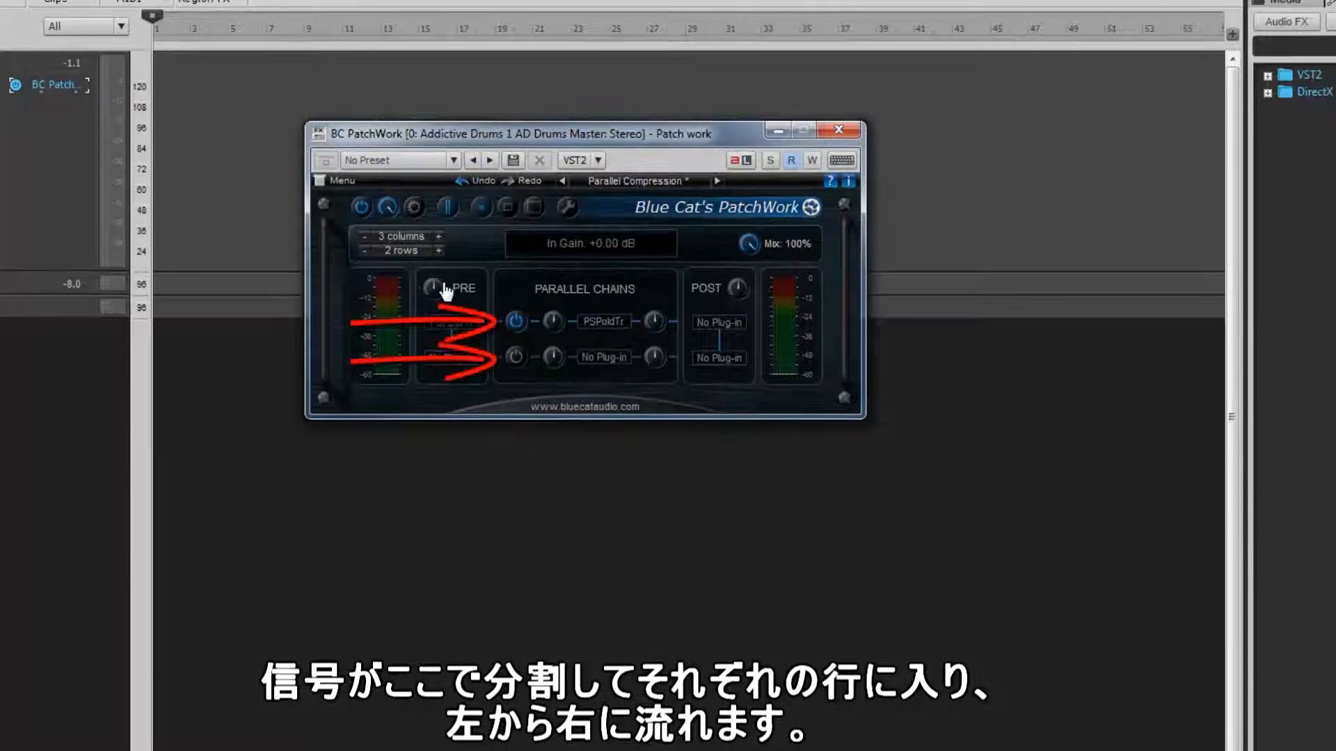
mouse_move(507, 270)
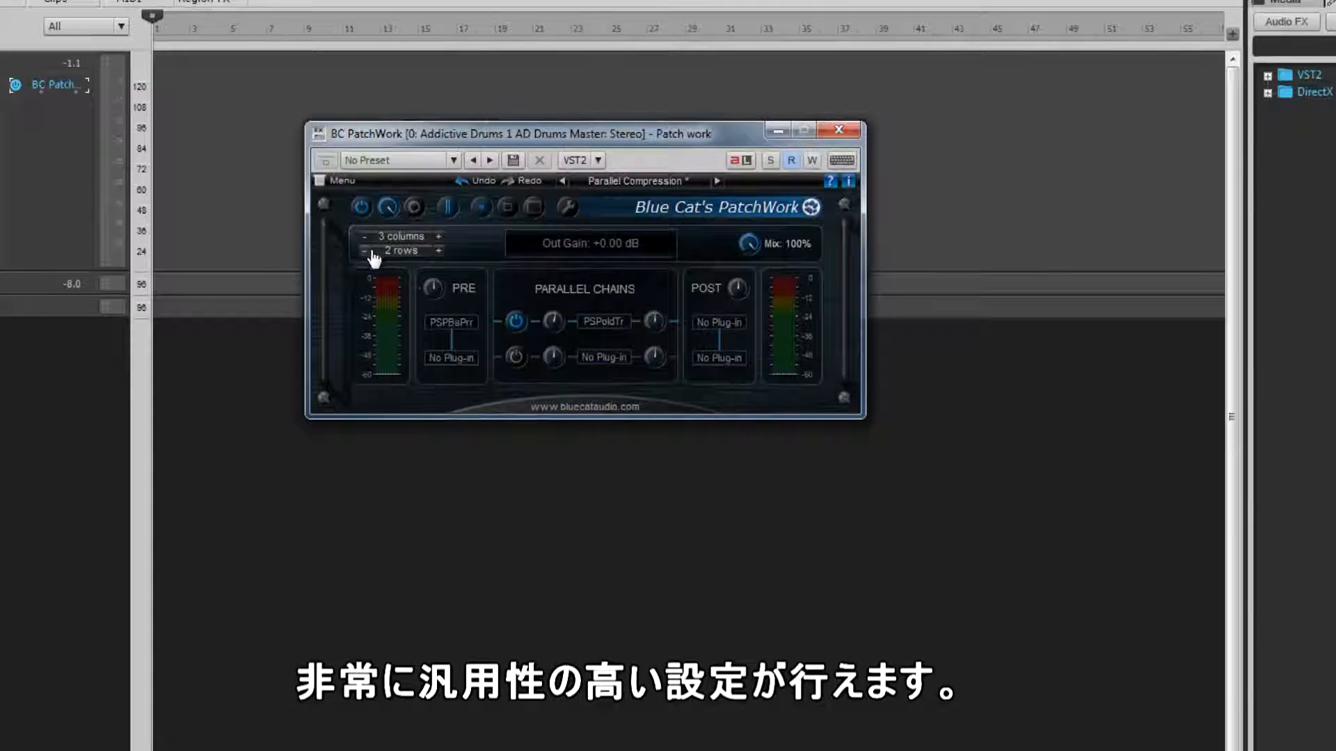
left_click(364, 250)
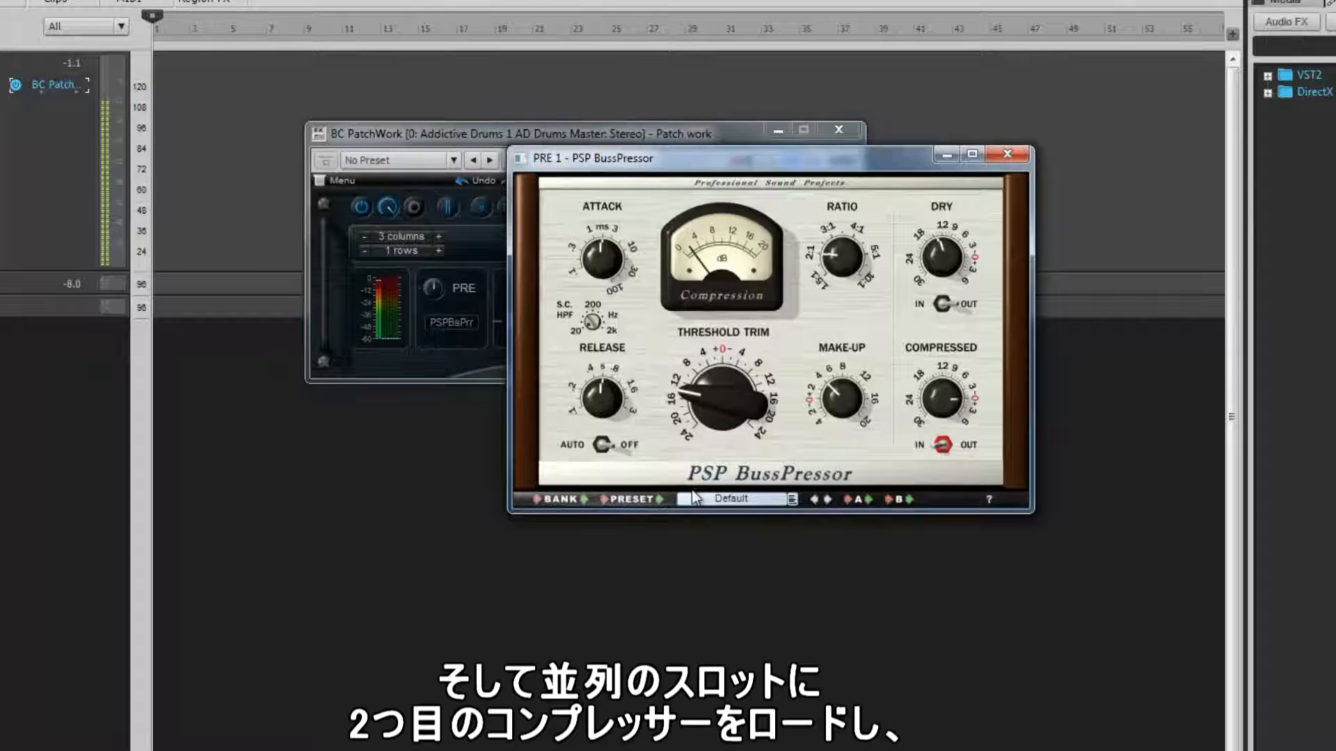
Close the PSP BussPressor editor opened from the PRE slot.
left_click(1006, 155)
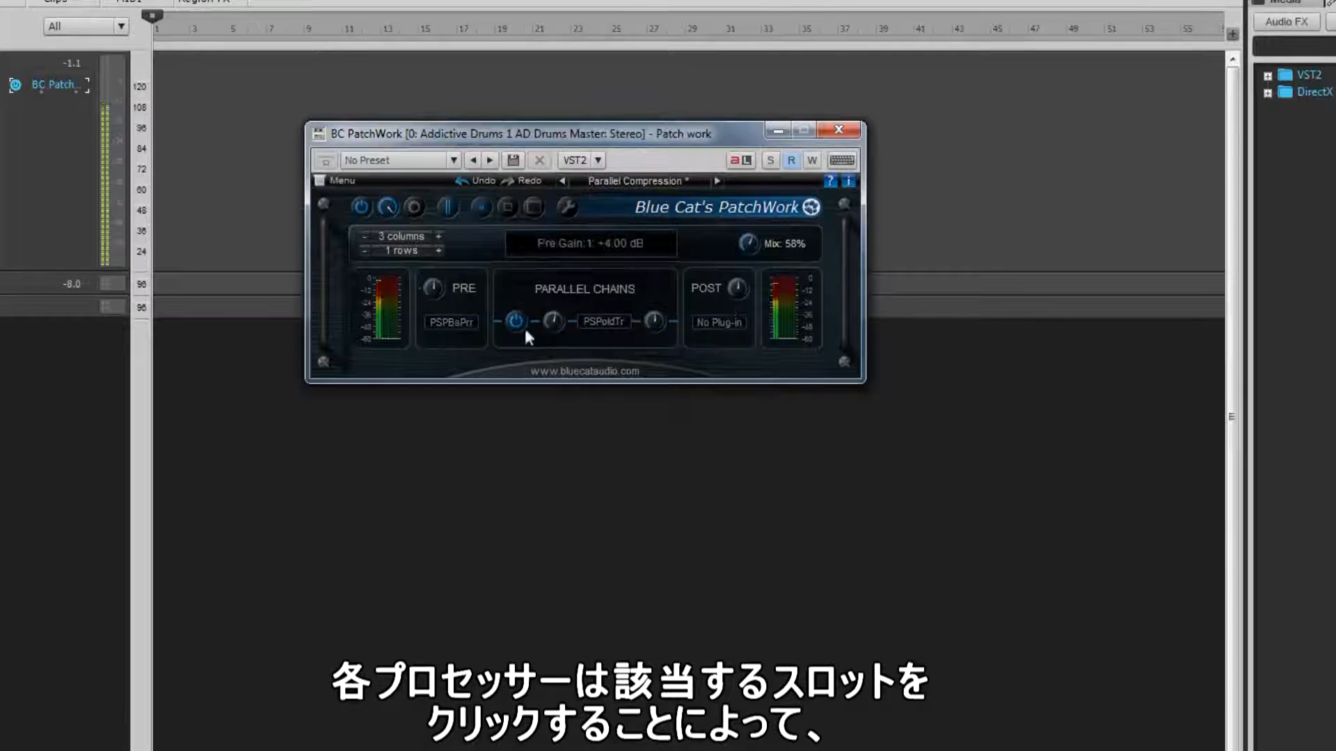
Bypass and re-enable the first parallel chain, then close the oldTimer editor.
left_click(515, 322)
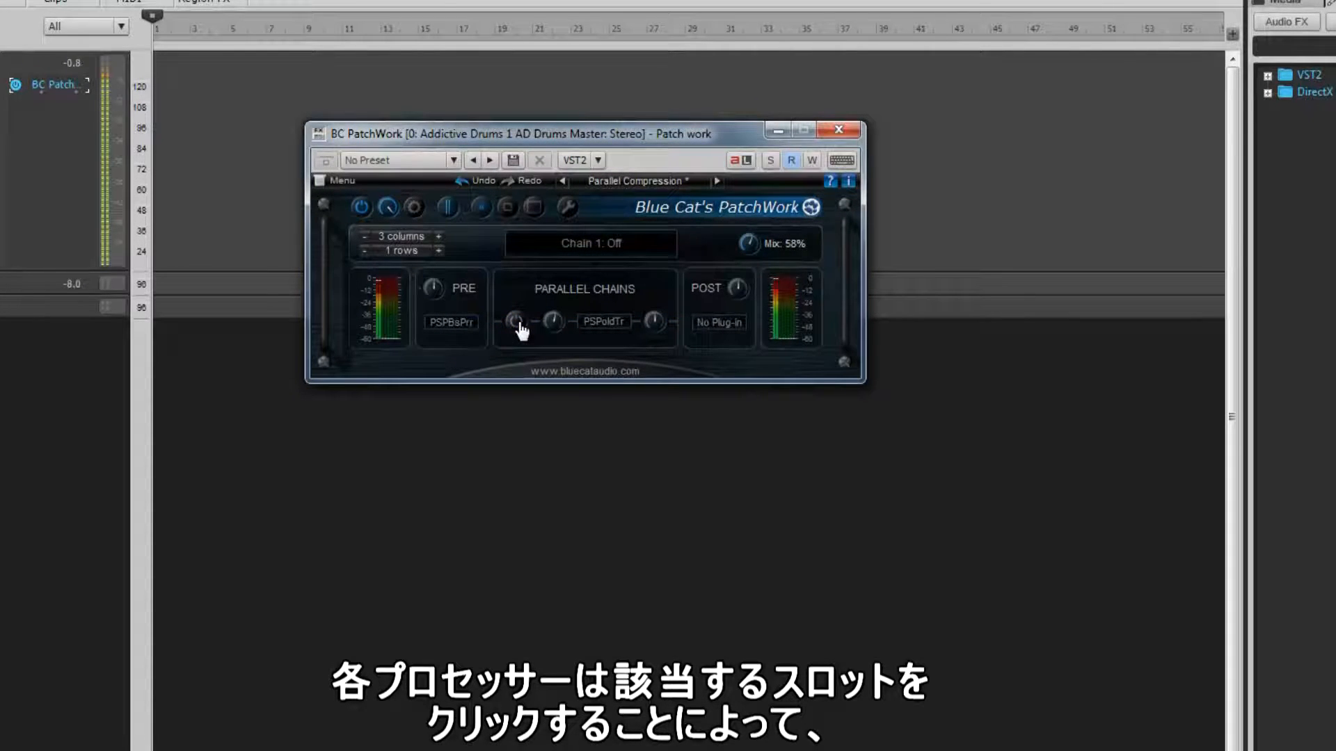
left_click(512, 322)
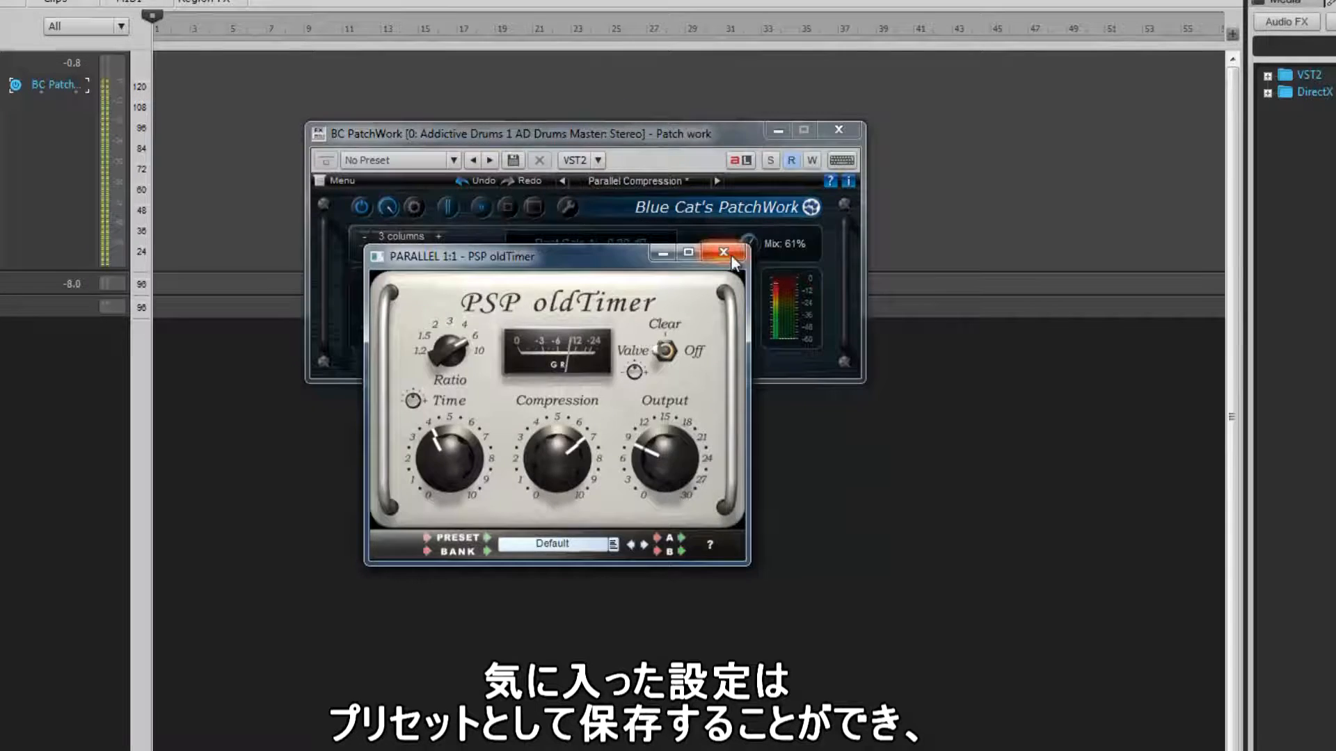
left_click(722, 251)
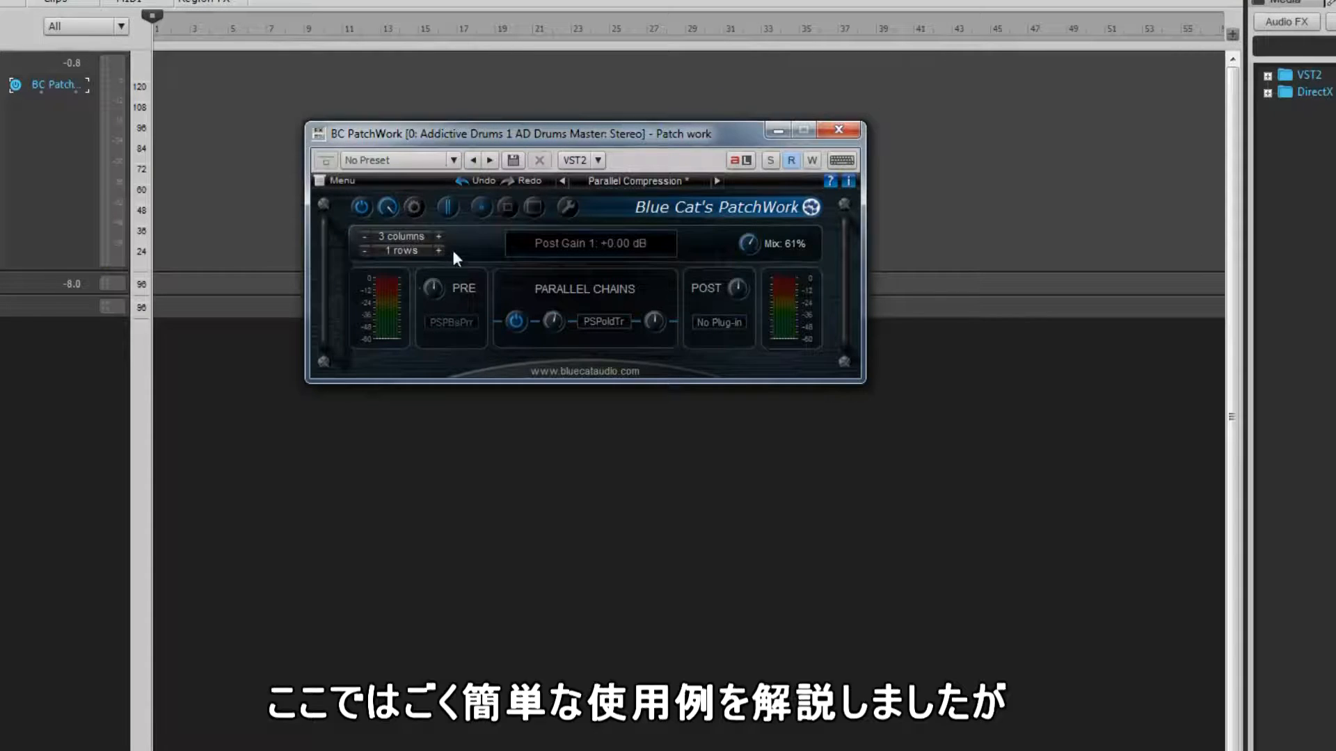
Enlarge the drum bus PatchWork grid to 6 columns and 3 rows.
left_click(437, 236)
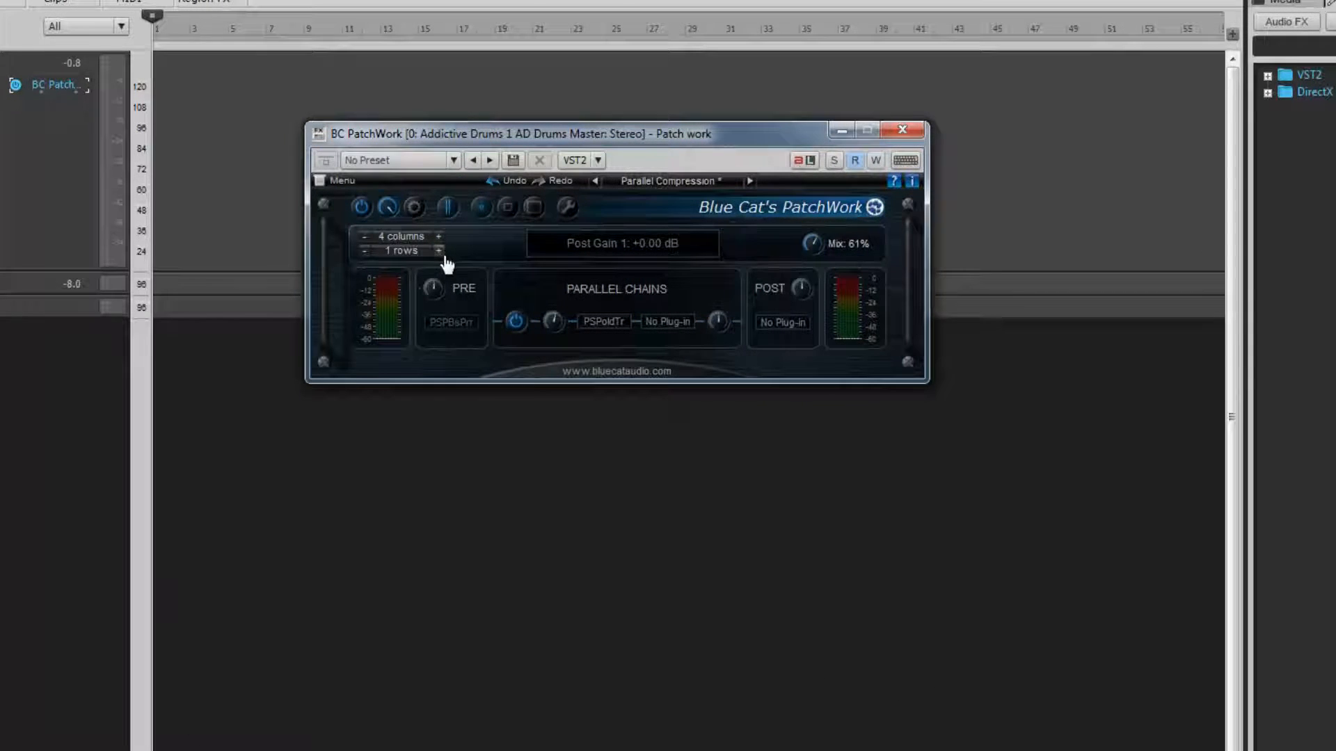
left_click(438, 251)
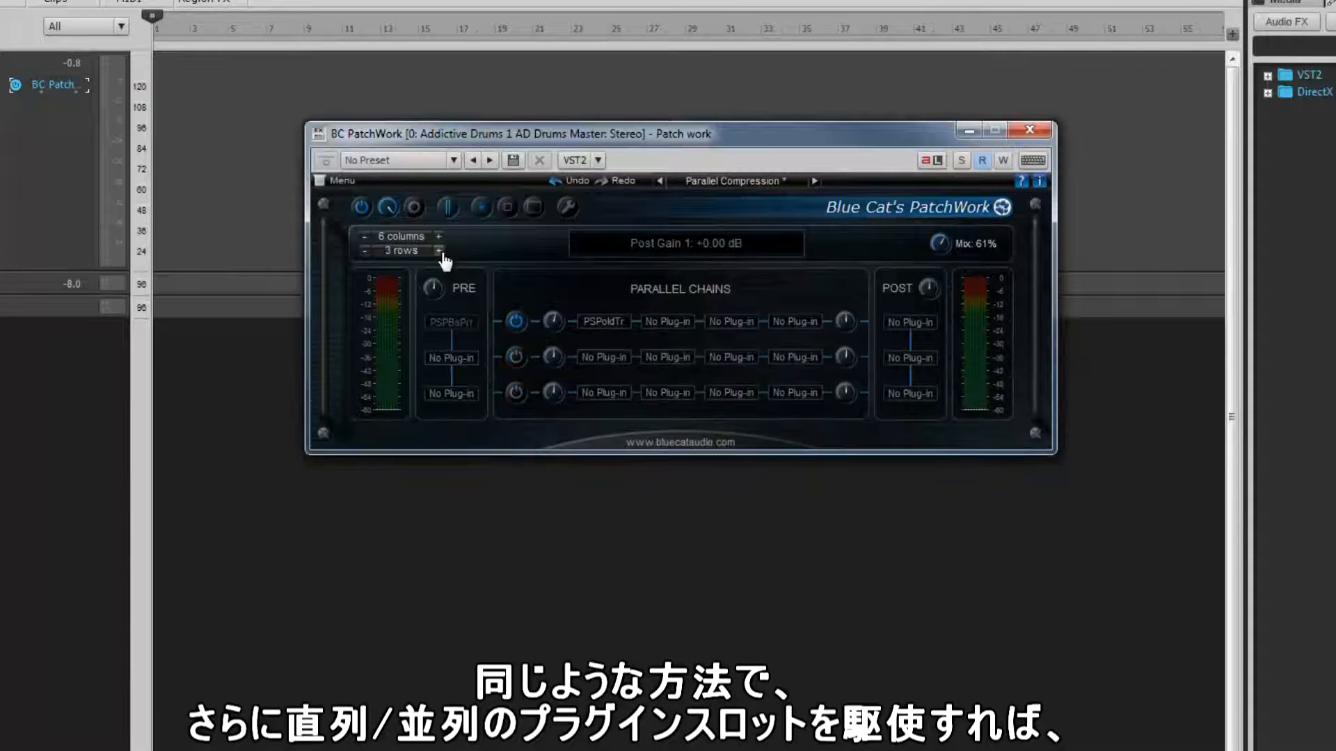
left_click(439, 251)
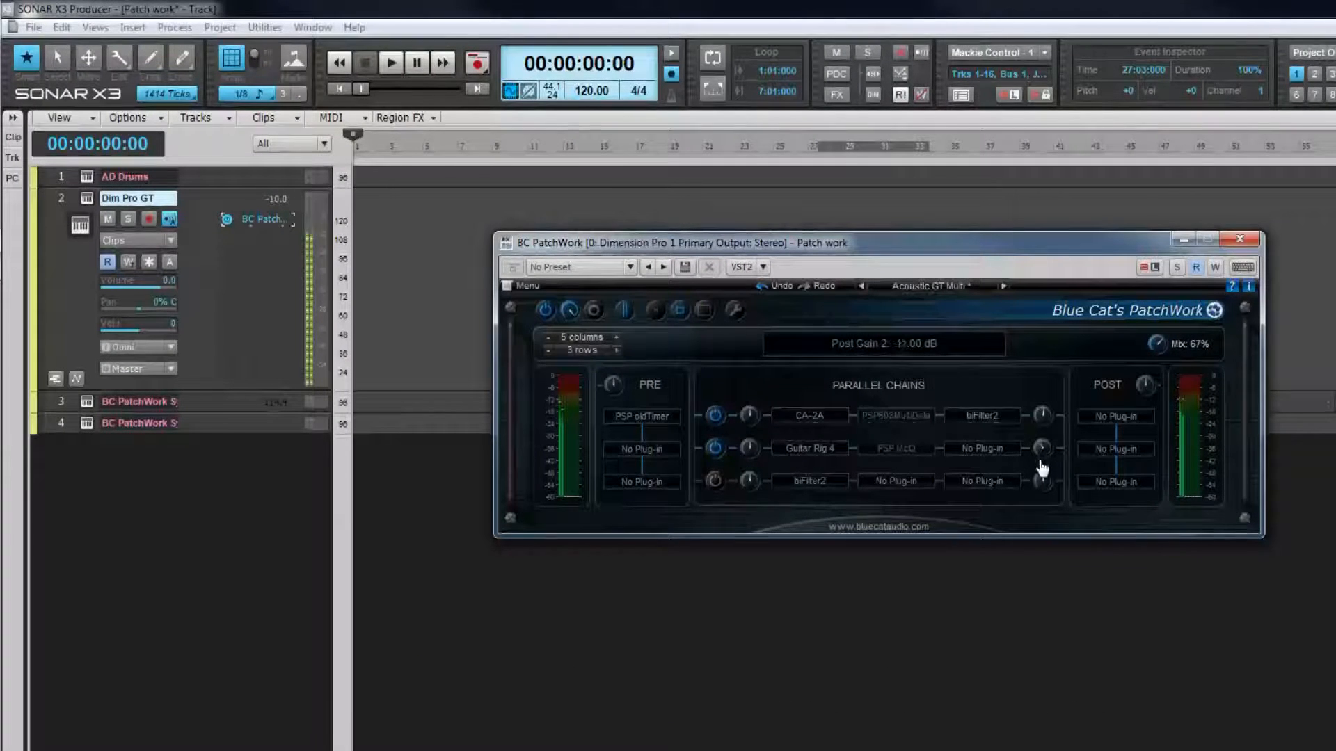
Power on the third parallel chain starting with biFilter2 in the guitar PatchWork.
left_click(714, 481)
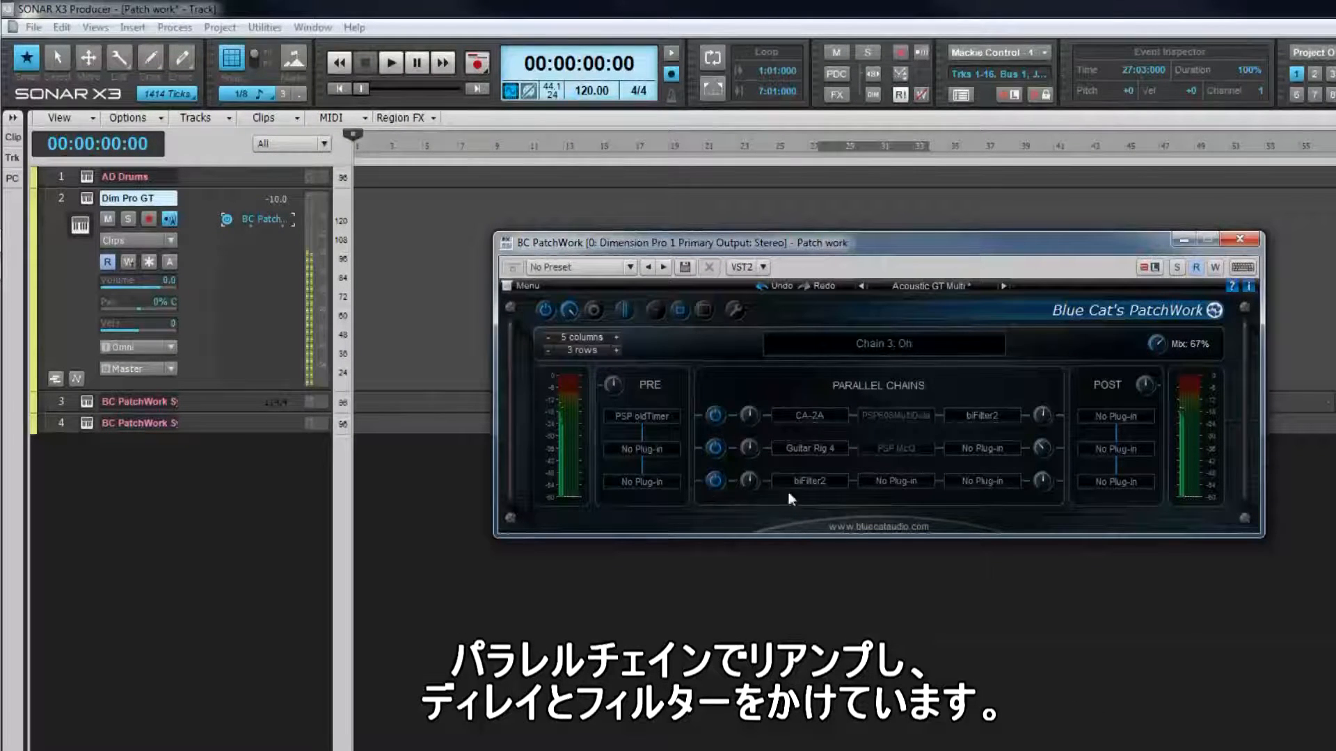
mouse_move(1044, 486)
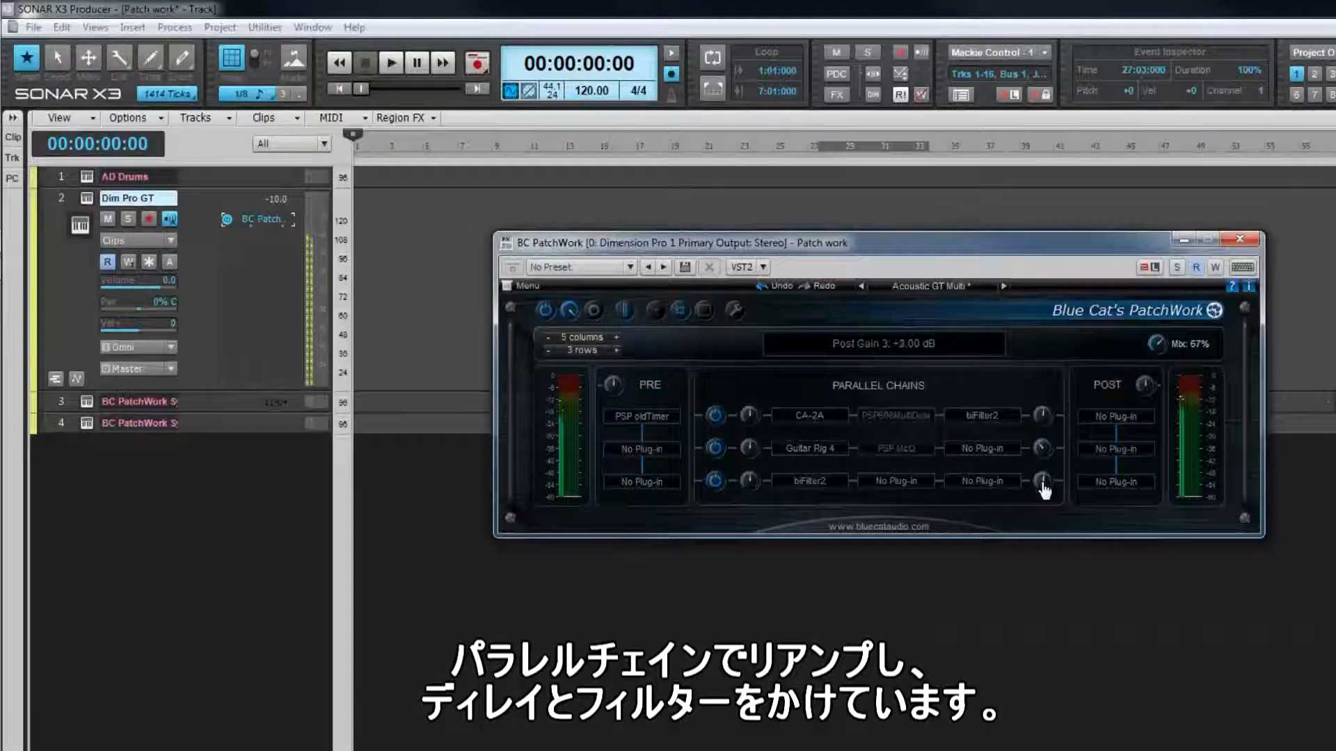